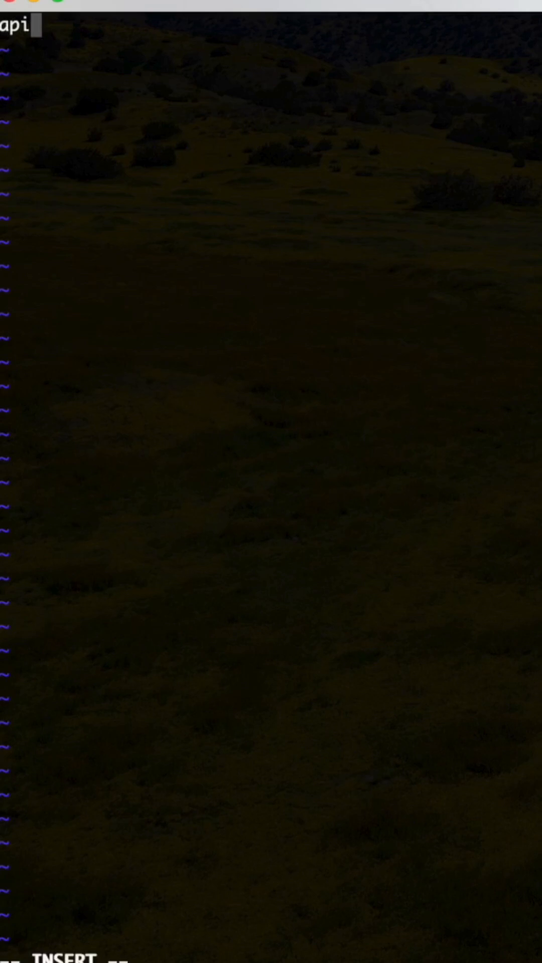
# Write 'apiVersion: v1' and 'kind: ReplicationController' as the manifest's first two lines
pyautogui.write('Version')
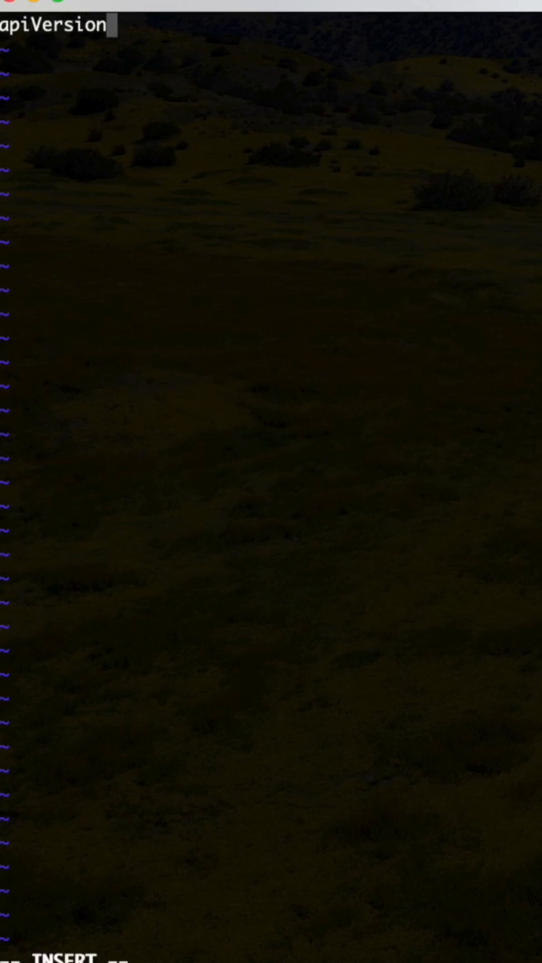
pyautogui.write(':')
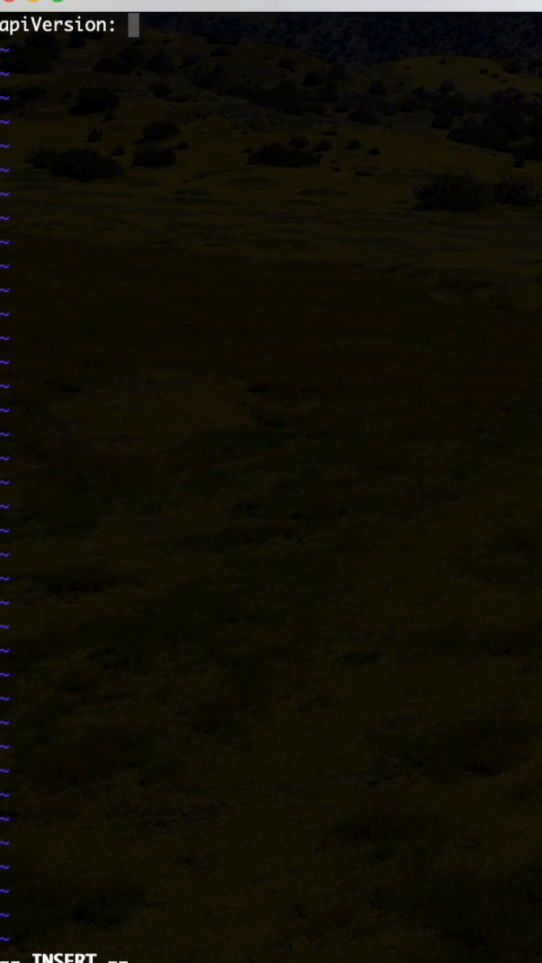
pyautogui.write('V')
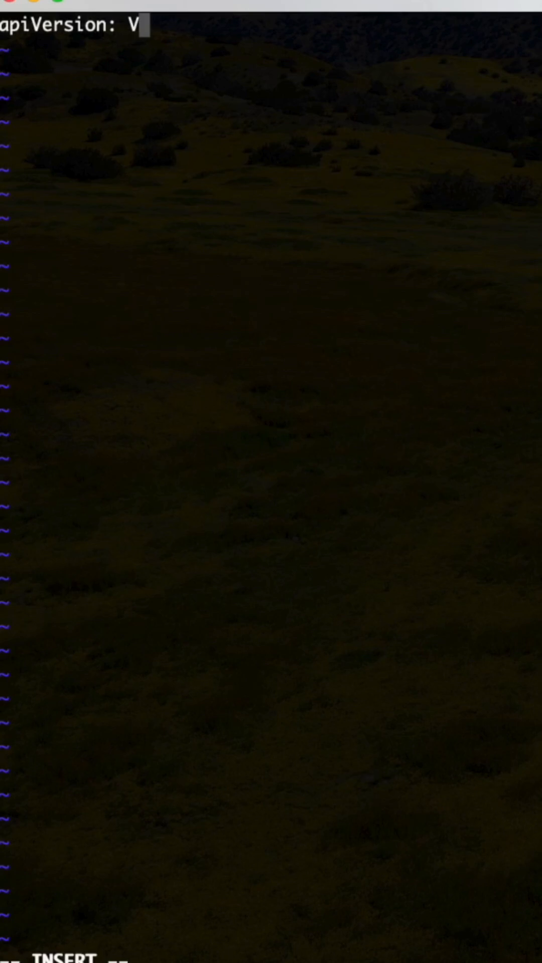
pyautogui.write('1')
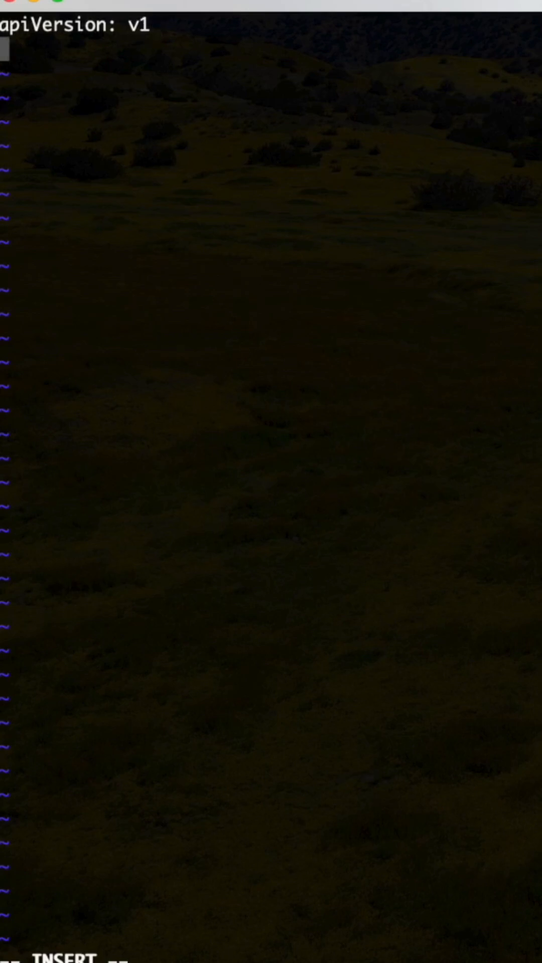
pyautogui.write('kind:')
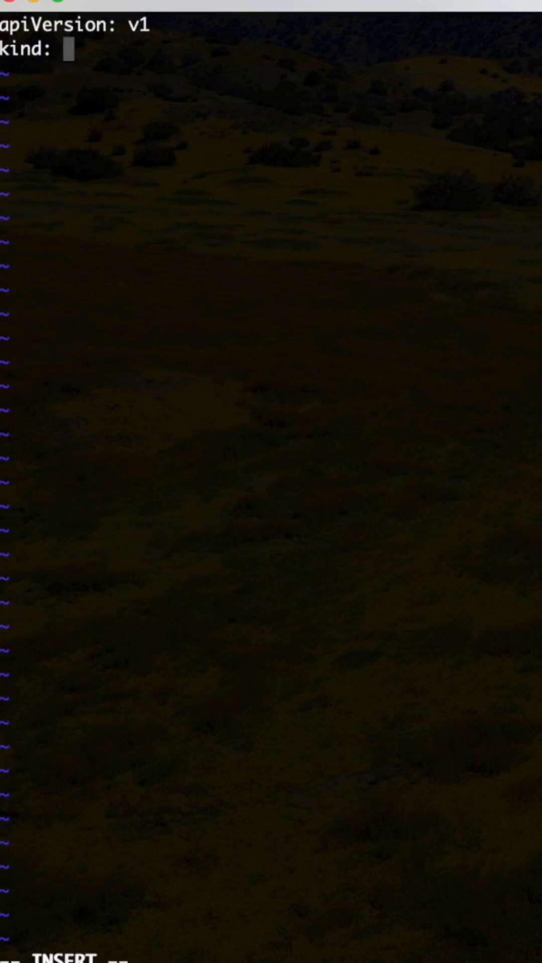
pyautogui.write('R')
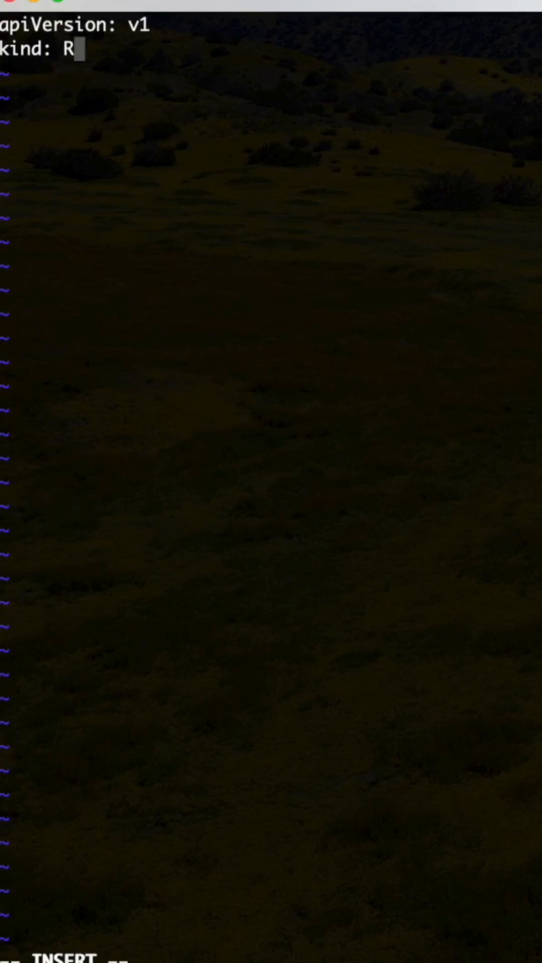
pyautogui.write('eplicatio')
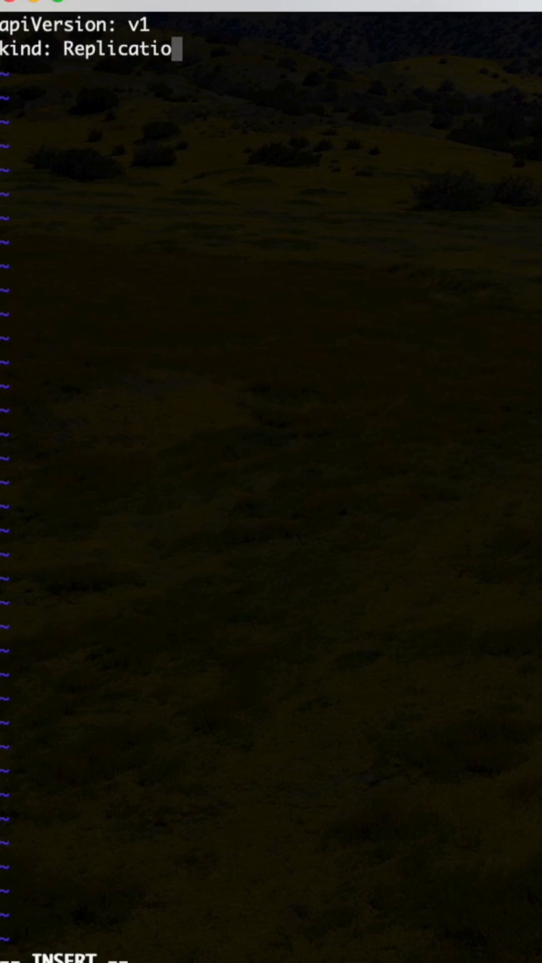
pyautogui.write('nController')
pyautogui.write('m')
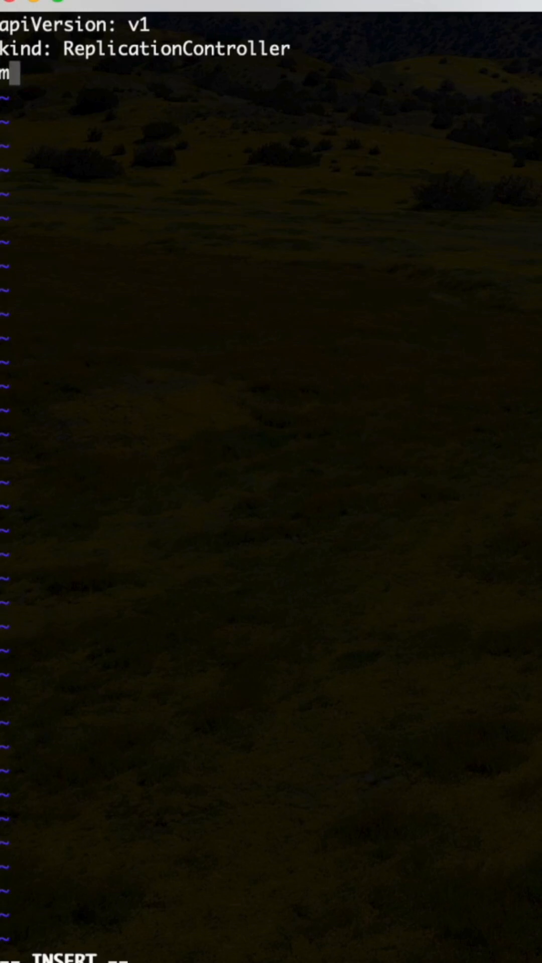
# Add a metadata block with 'name: myapp-rc'
pyautogui.write('etadata:')
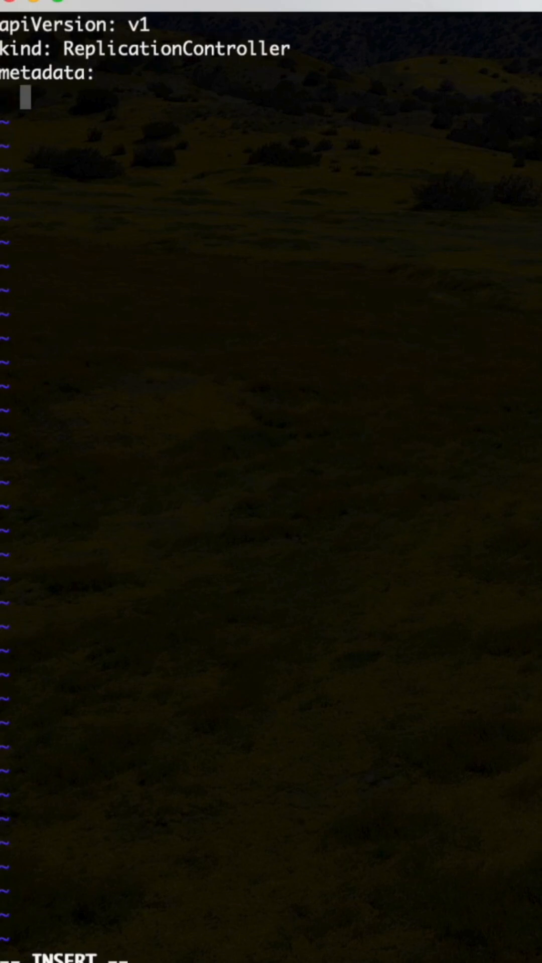
pyautogui.write('name:')
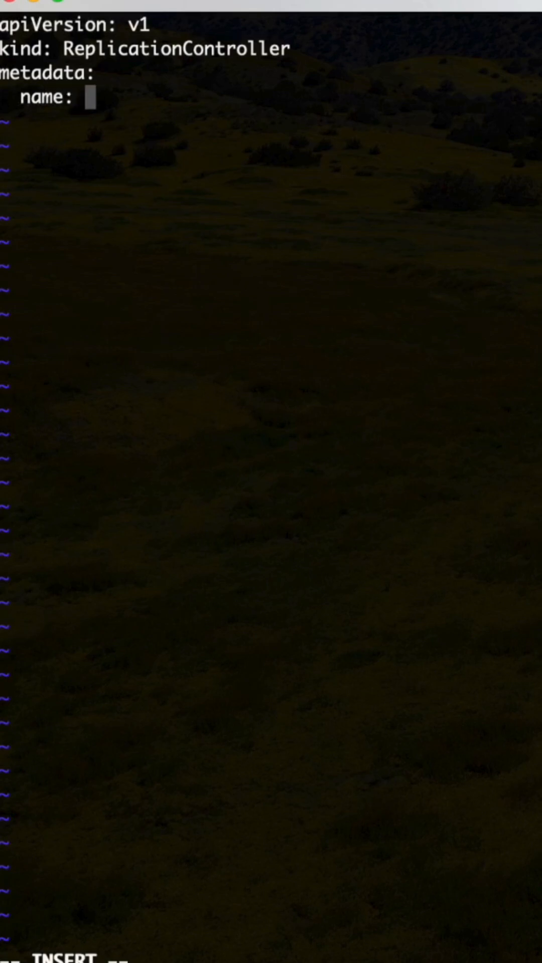
pyautogui.write('myapp-')
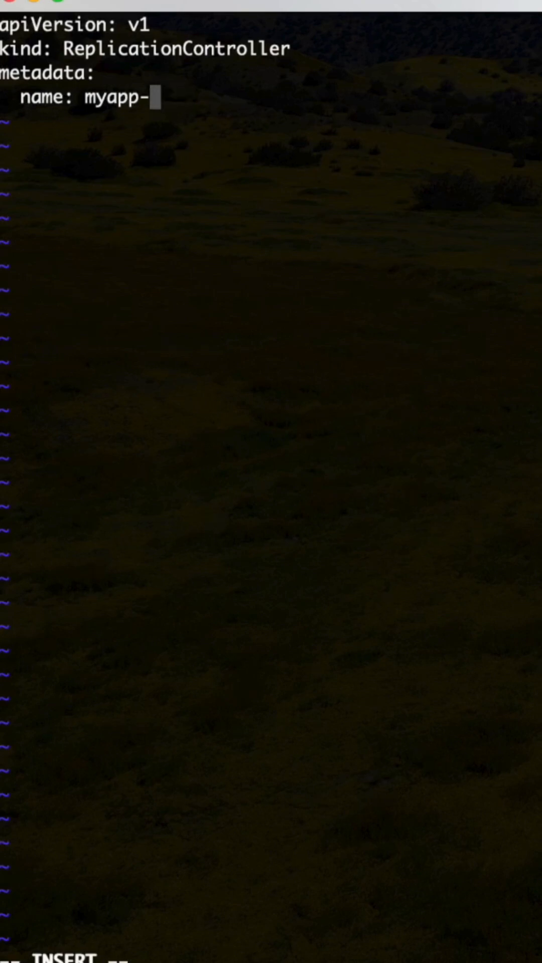
pyautogui.write('rc')
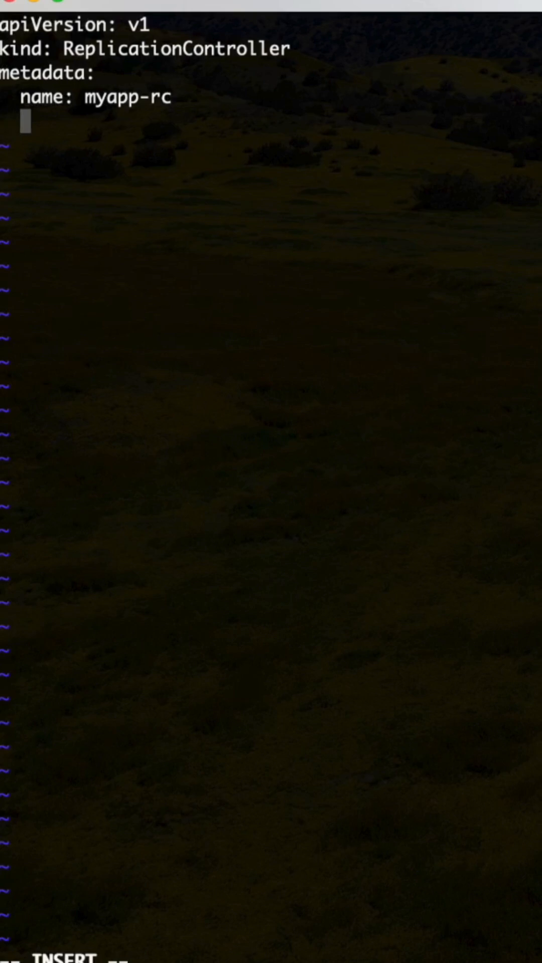
# Add labels 'app: myapp' and 'type: frontend' under metadata
pyautogui.write('la')
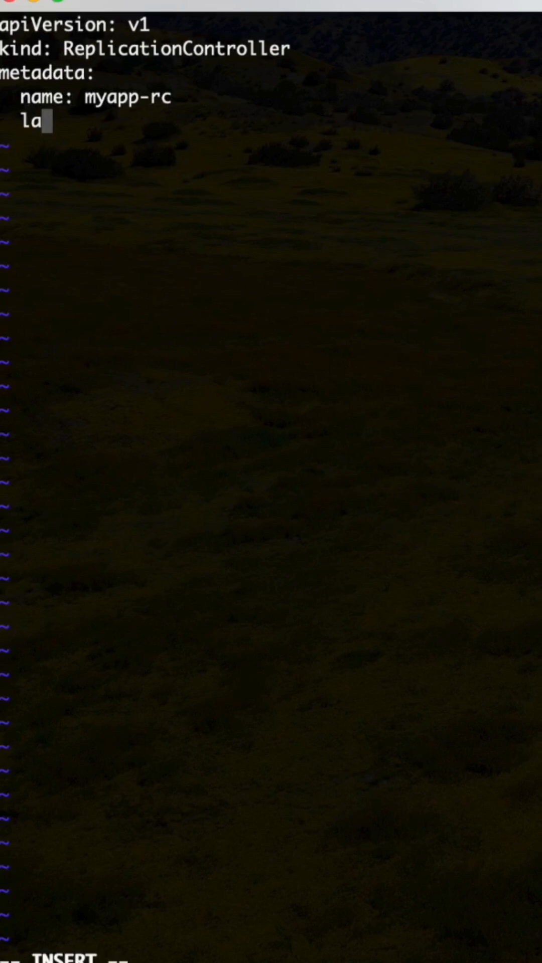
pyautogui.write('bels:')
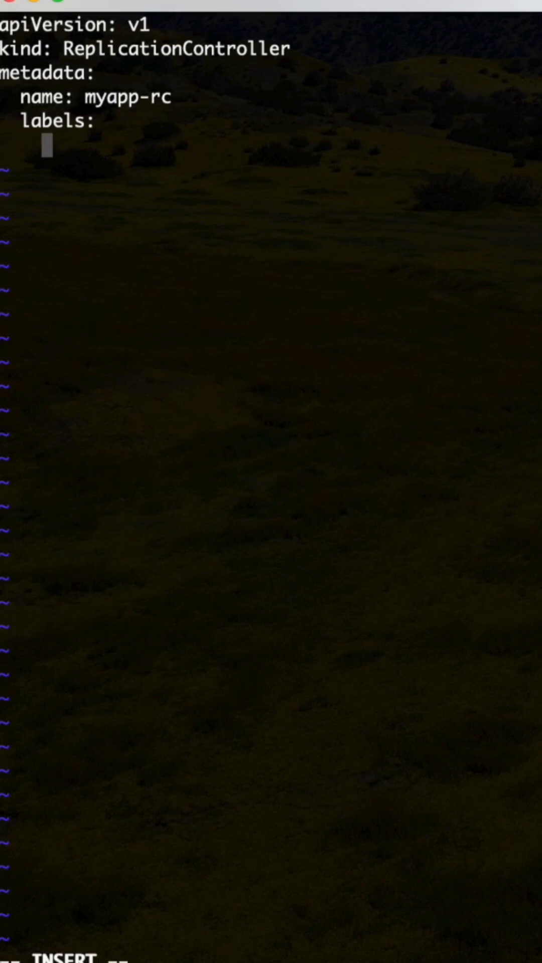
pyautogui.write('app:')
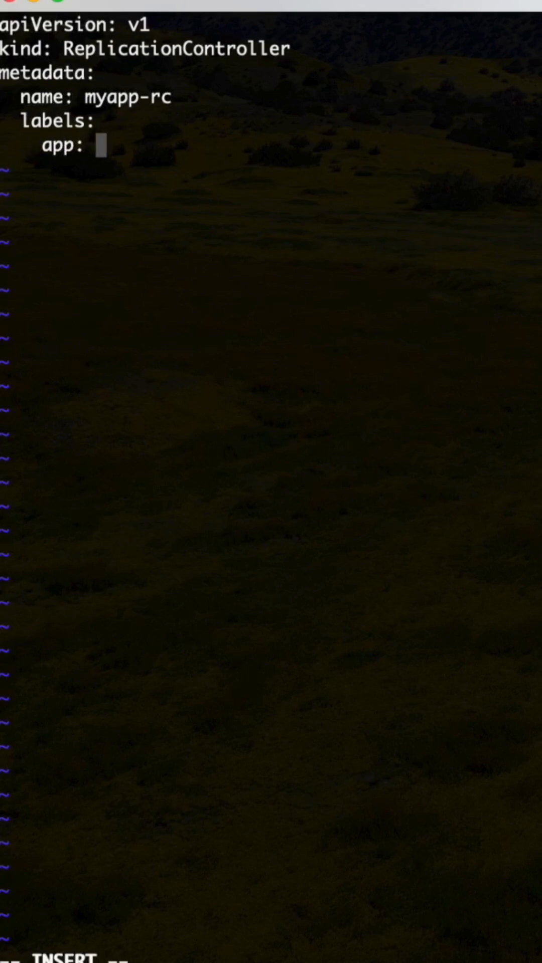
pyautogui.write('myapp')
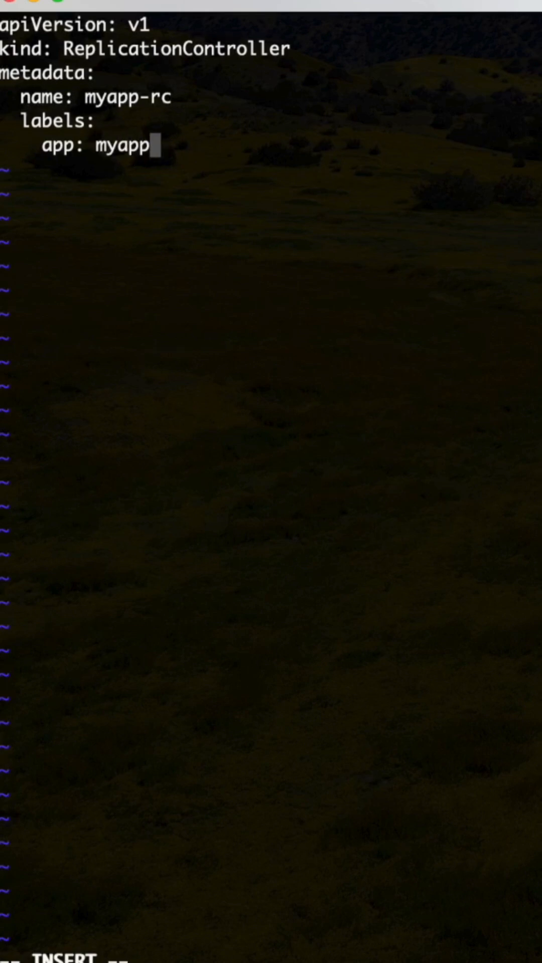
pyautogui.press('Enter')
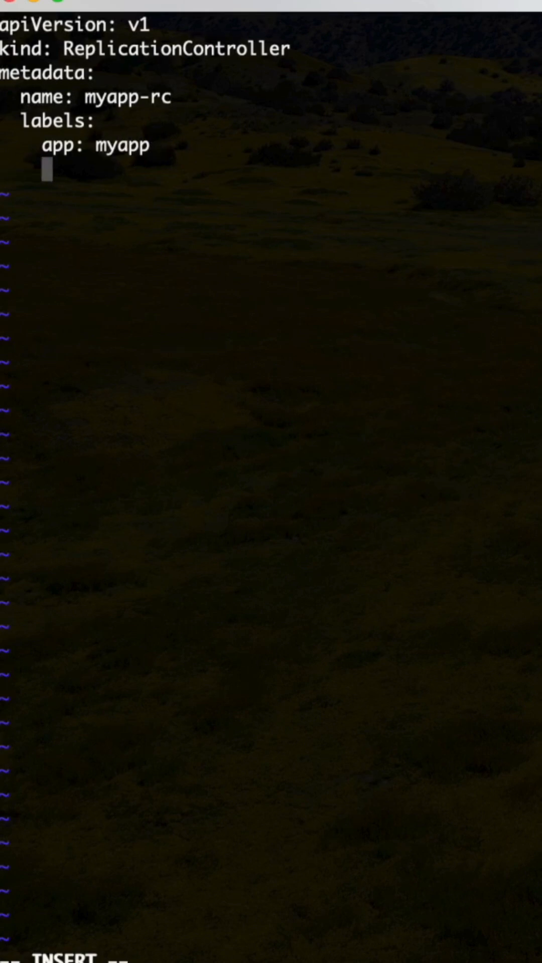
pyautogui.write('ty')
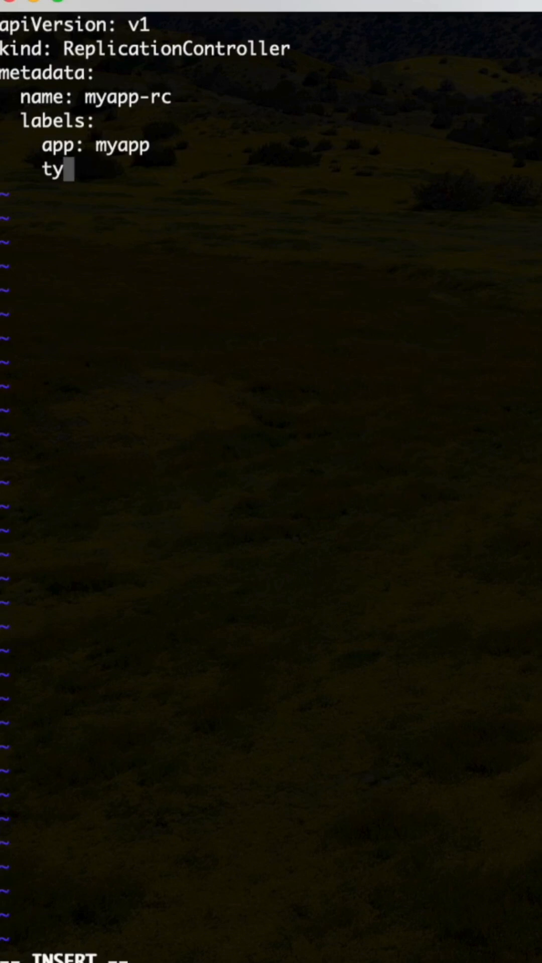
pyautogui.write('pe:')
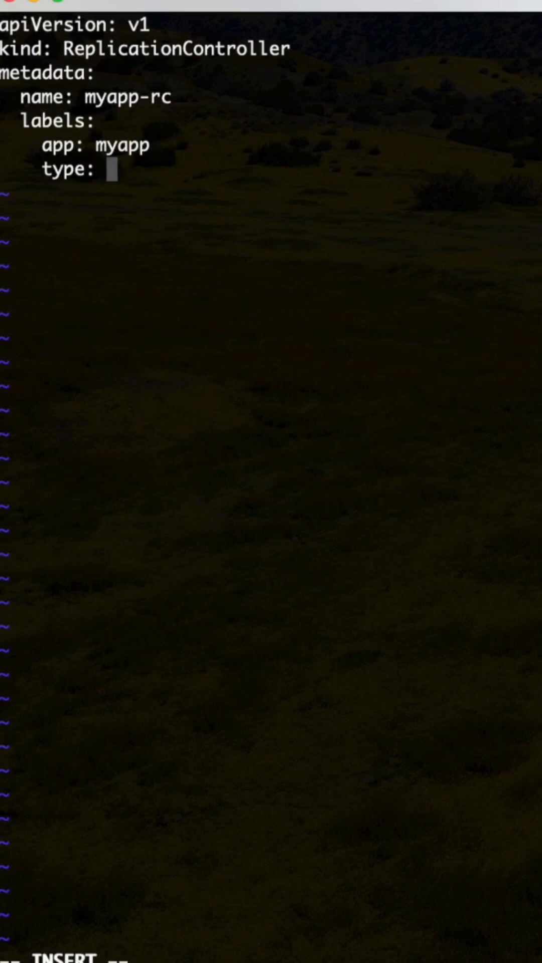
pyautogui.write('fron')
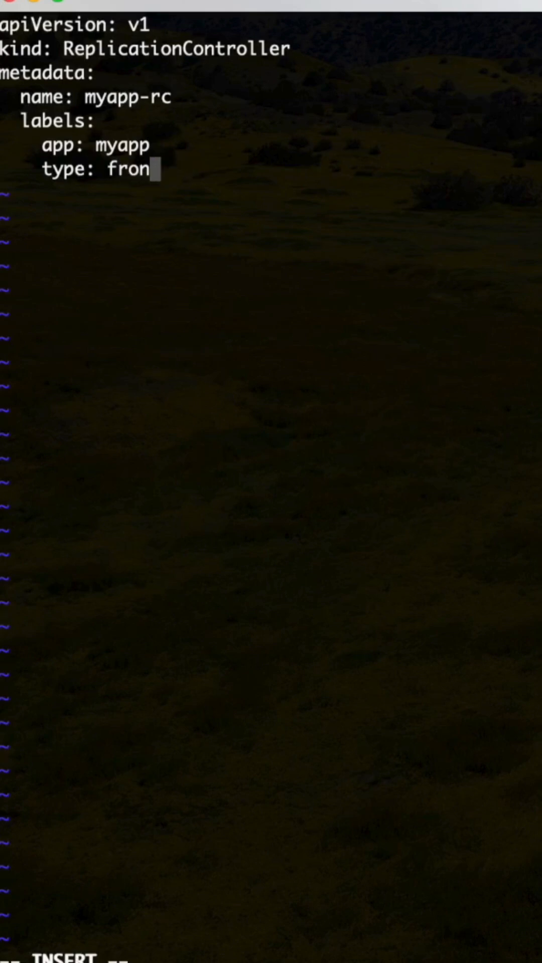
pyautogui.write('tend')
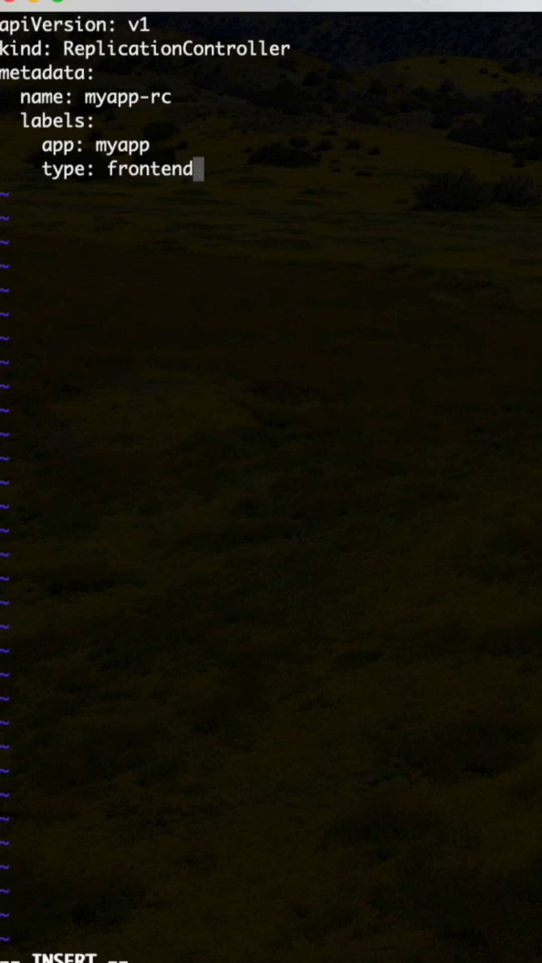
pyautogui.press('Enter')
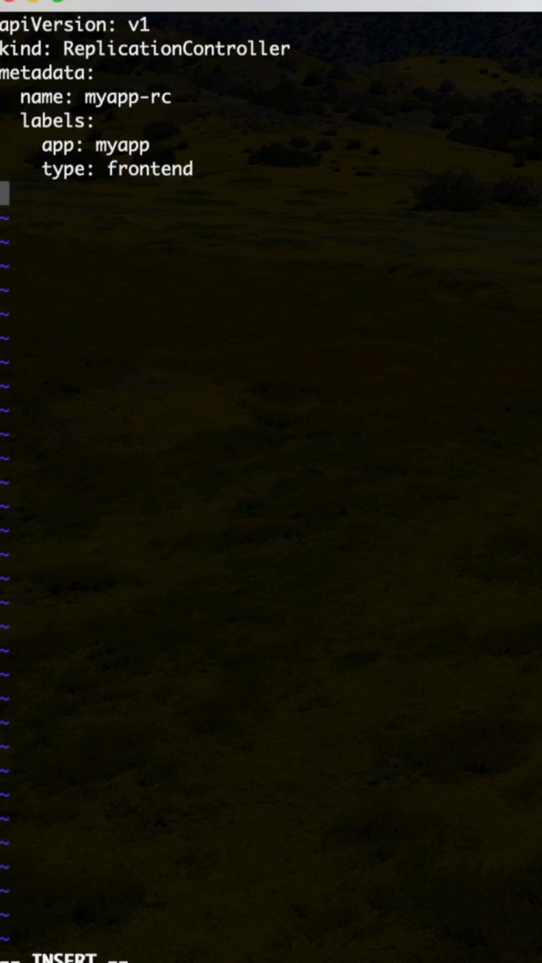
# Add 'spec:' with an indented 'template:' key beneath it
pyautogui.write('spec:')
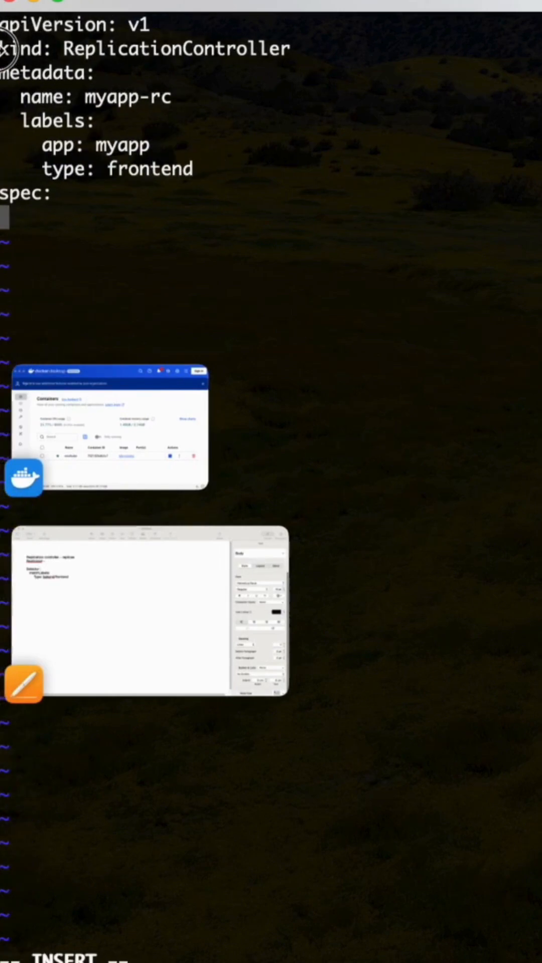
pyautogui.moveTo(377, 116)
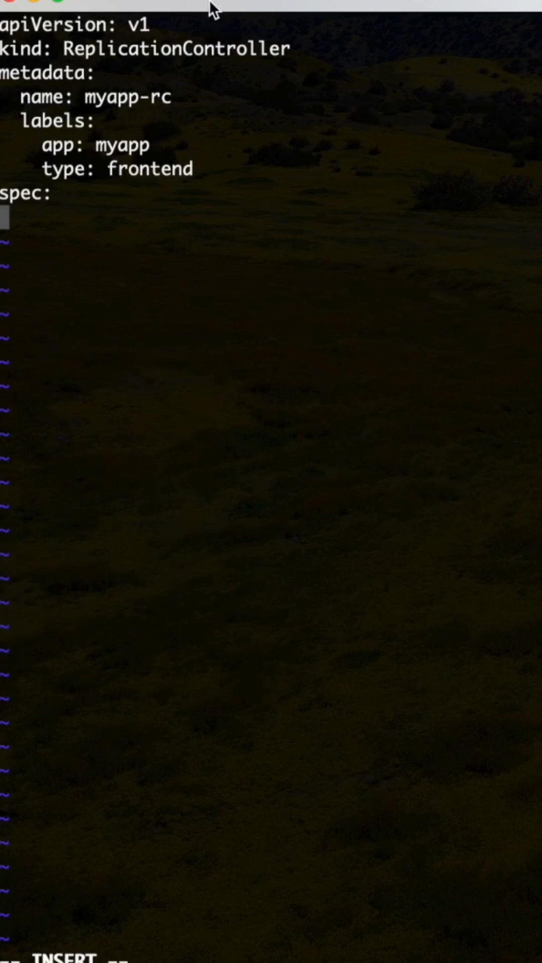
pyautogui.moveTo(92, 211)
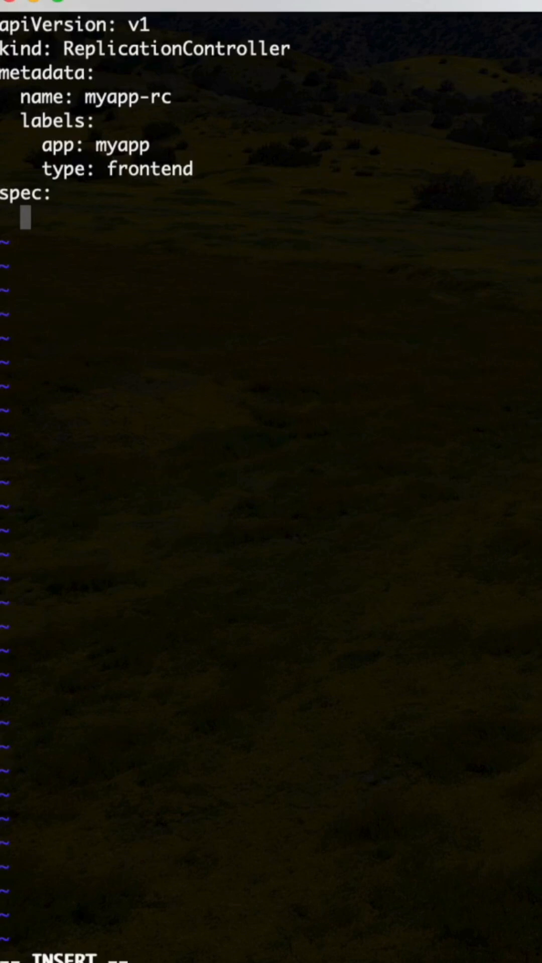
pyautogui.moveTo(349, 33)
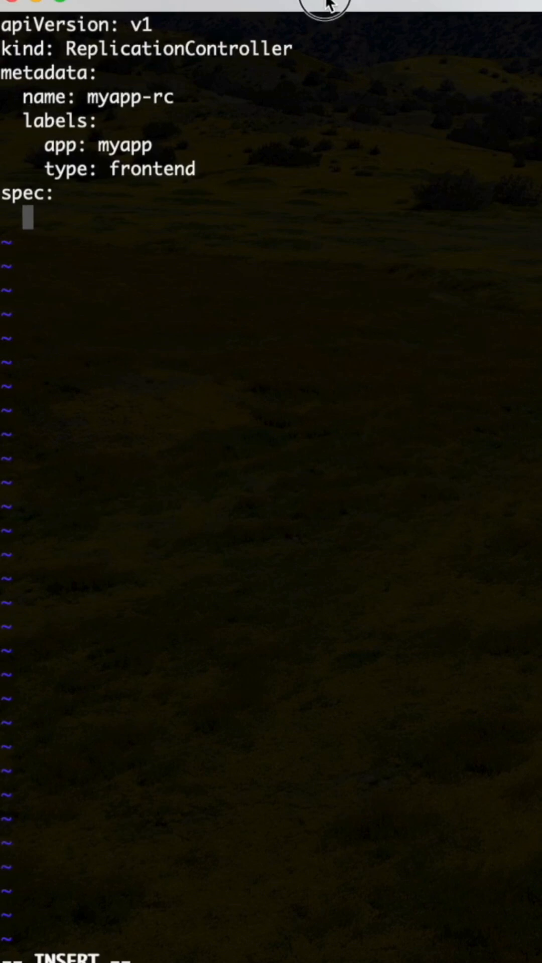
pyautogui.moveTo(107, 221)
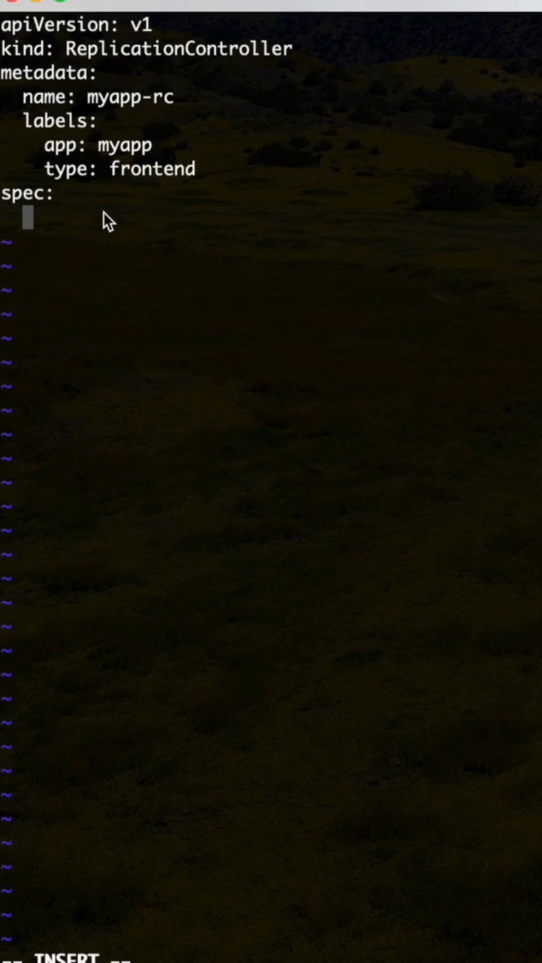
pyautogui.write('te')
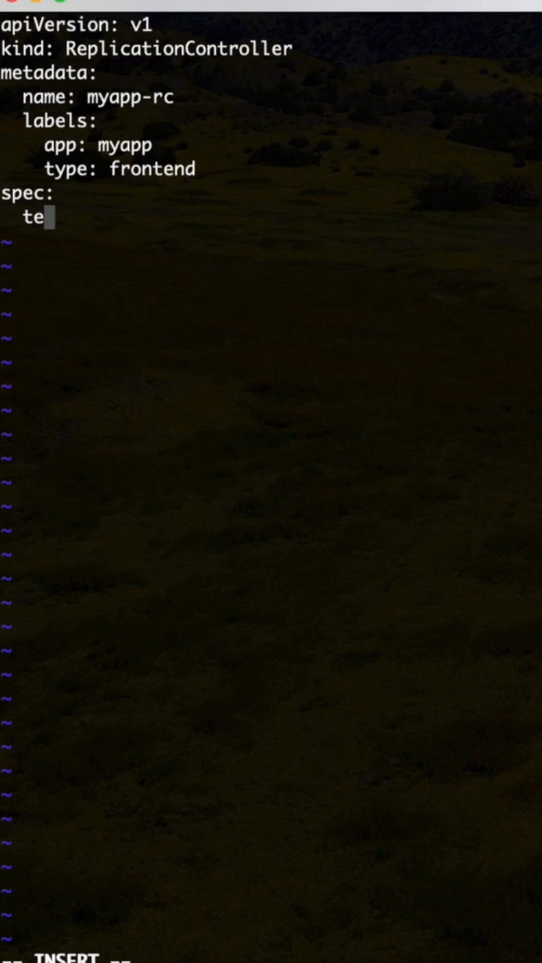
pyautogui.write('mplate')
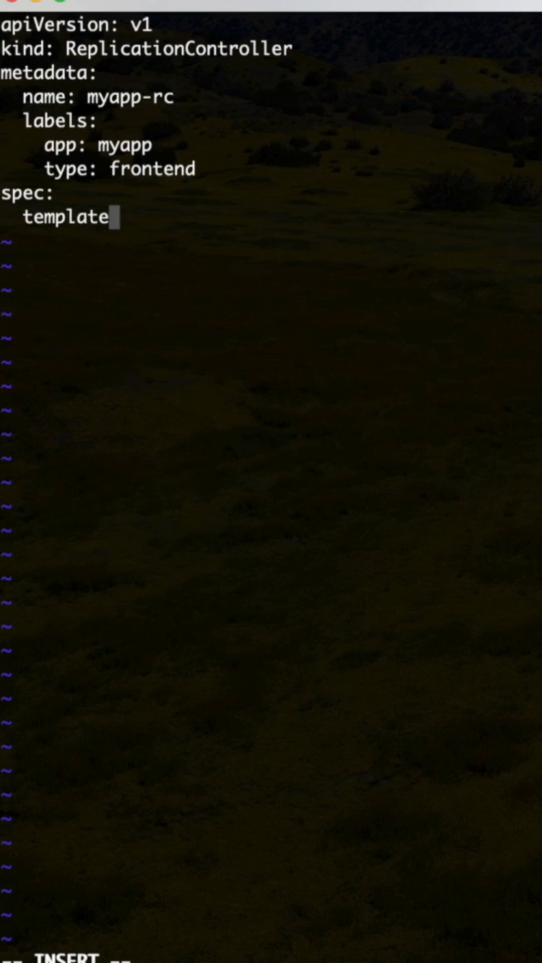
pyautogui.write(':')
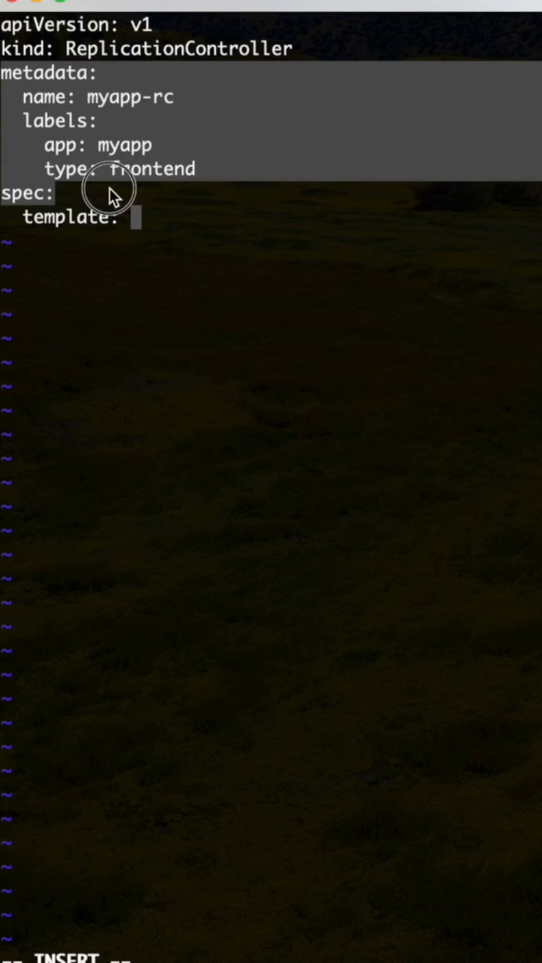
pyautogui.moveTo(218, 191)
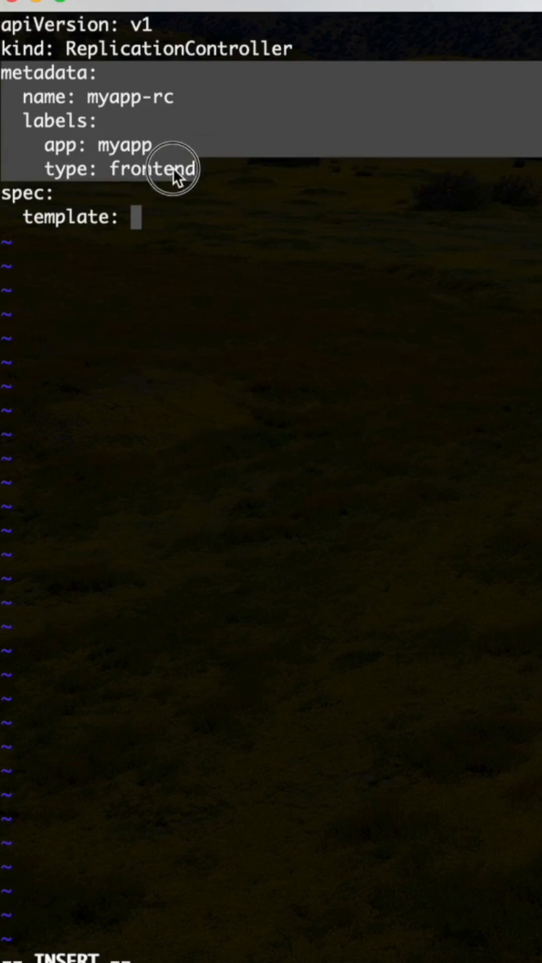
pyautogui.moveTo(64, 139)
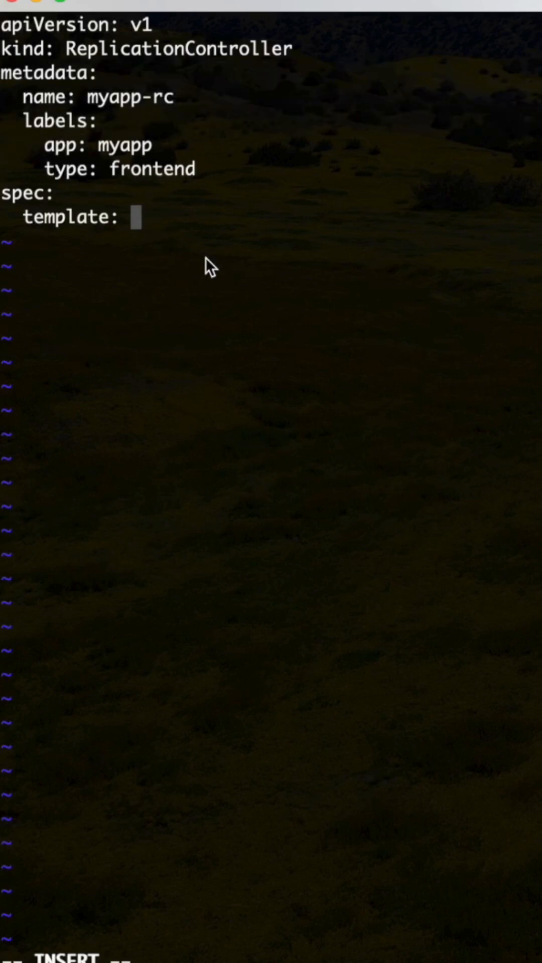
# Start the template's 'metadata:' block, dropping the stray myapp-rc value
pyautogui.press('Enter')
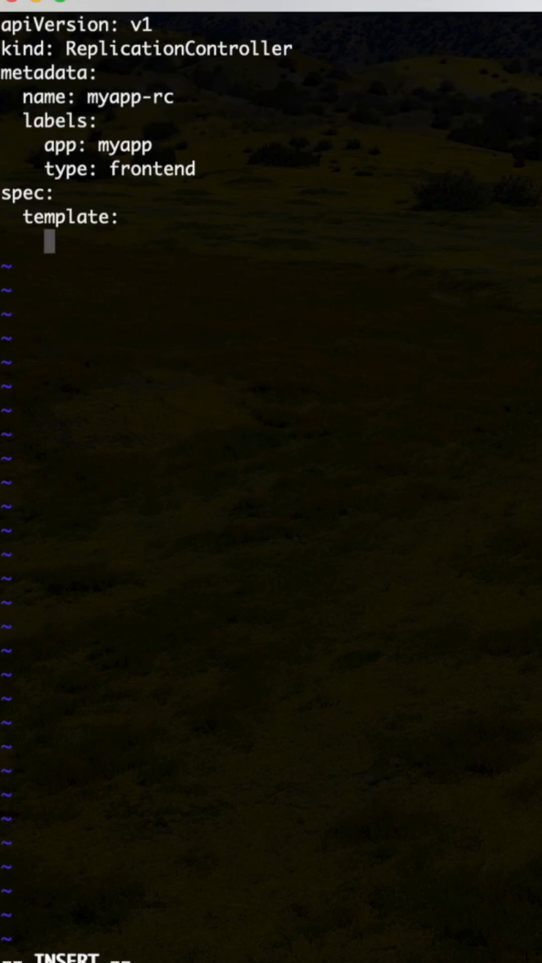
pyautogui.write('met')
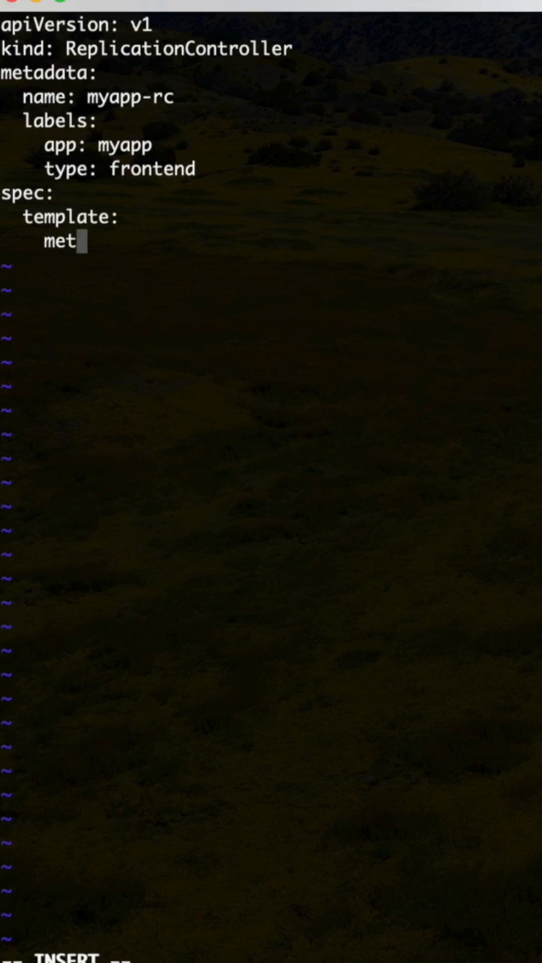
pyautogui.write('adata:')
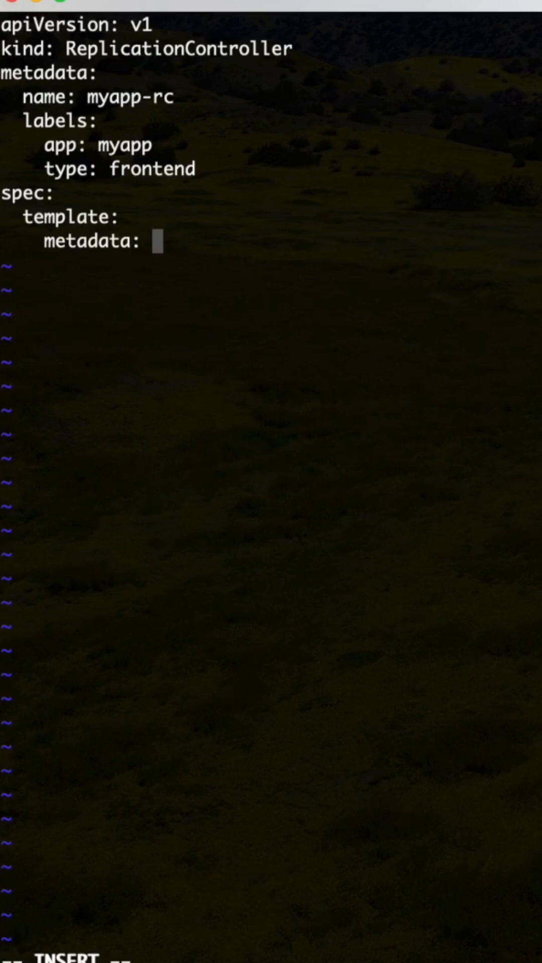
pyautogui.write('myapp-')
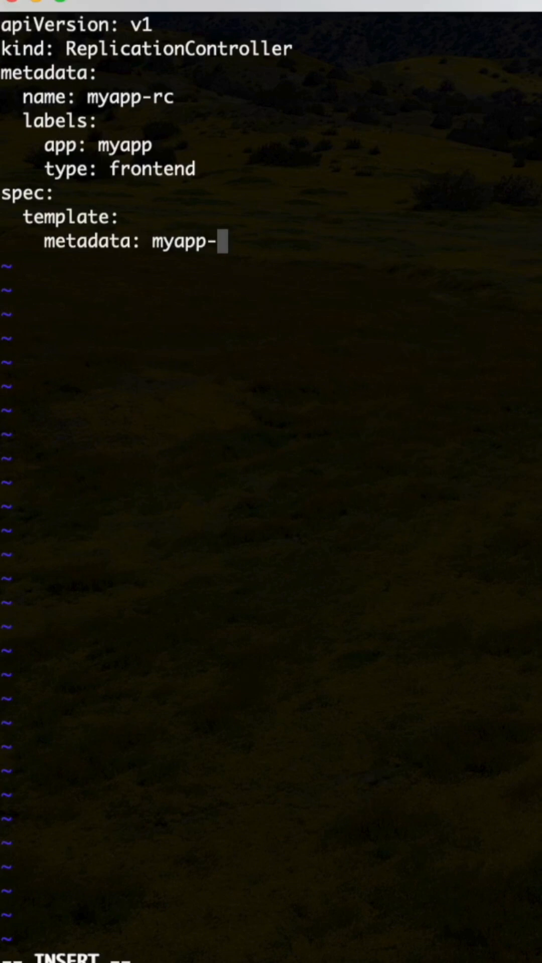
pyautogui.write('rc')
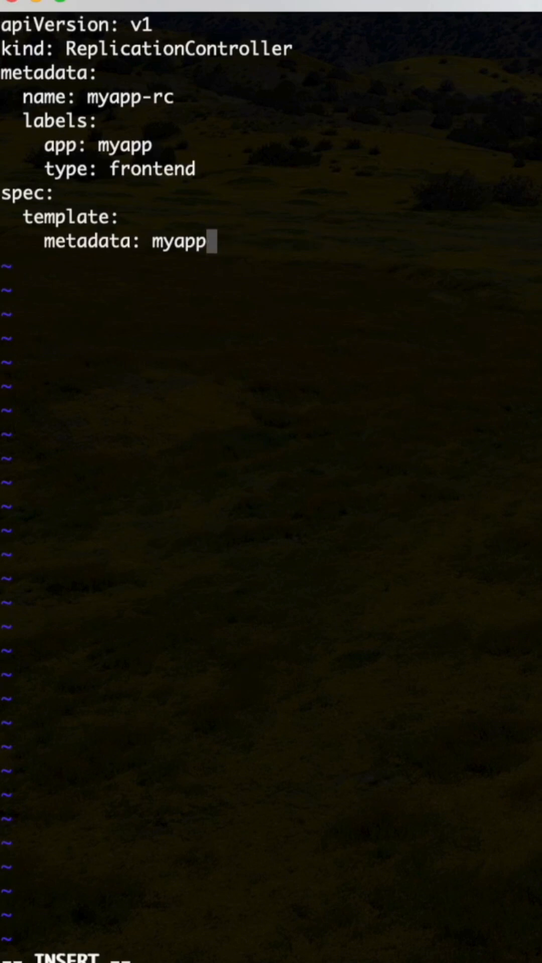
pyautogui.press('Enter')
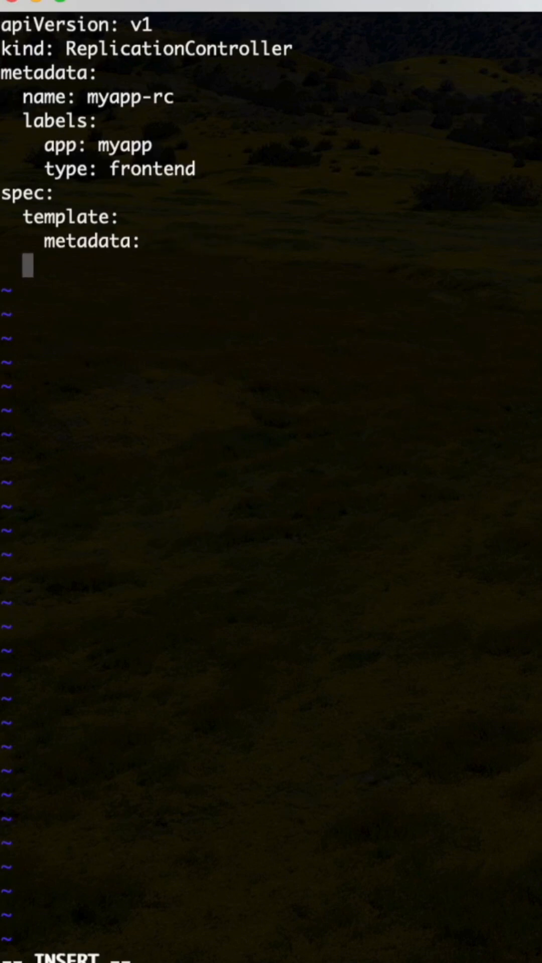
# Add 'name: myapp-rc' and begin a 'labels:' key under the template metadata
pyautogui.write('name')
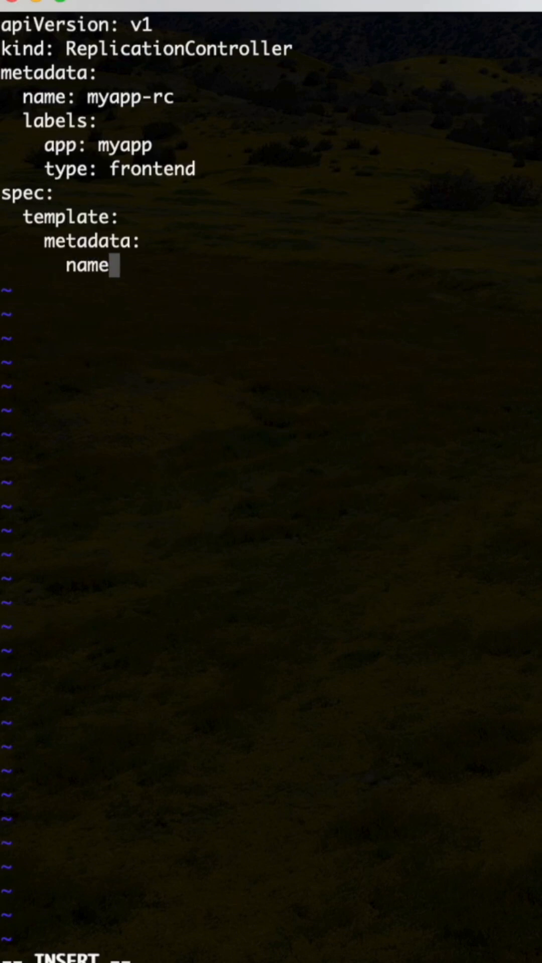
pyautogui.write(': myapp')
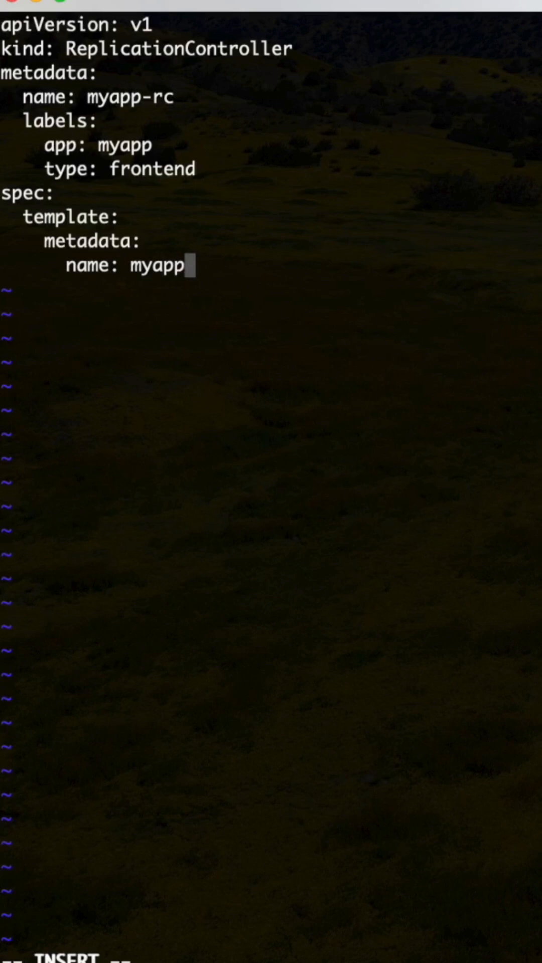
pyautogui.write('-rc')
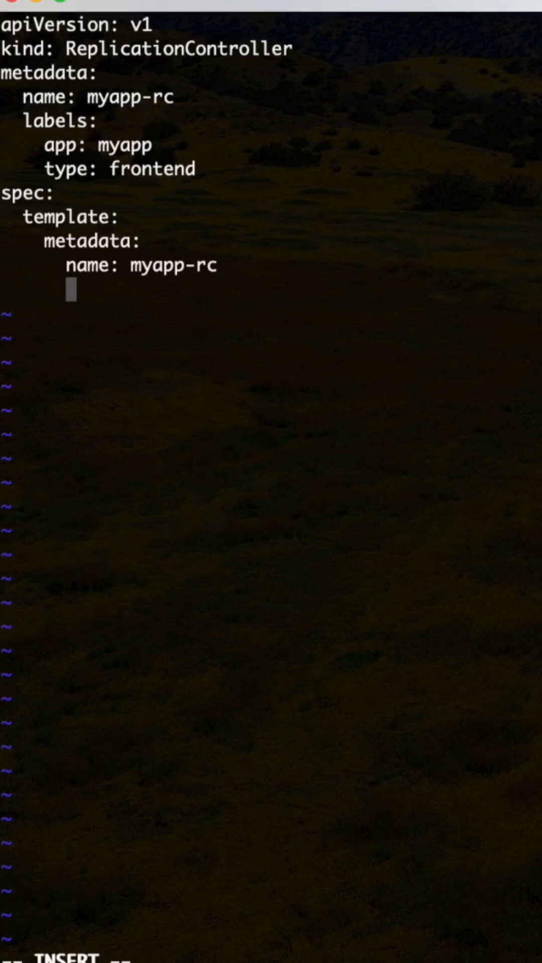
pyautogui.write('labels:')
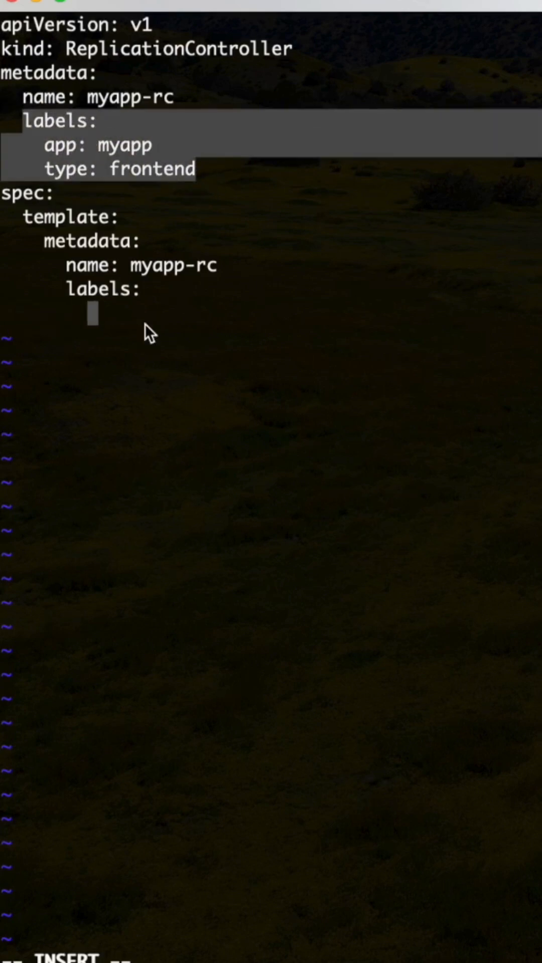
# Label the pod 'app: myapp' and 'type: frontend', then begin its nested 'spec' key
pyautogui.write('a')
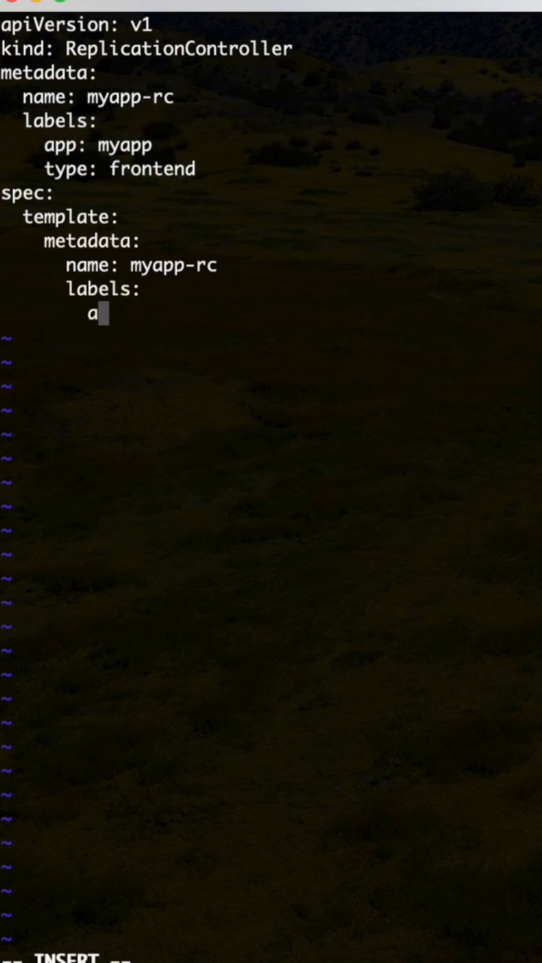
pyautogui.write('pp:')
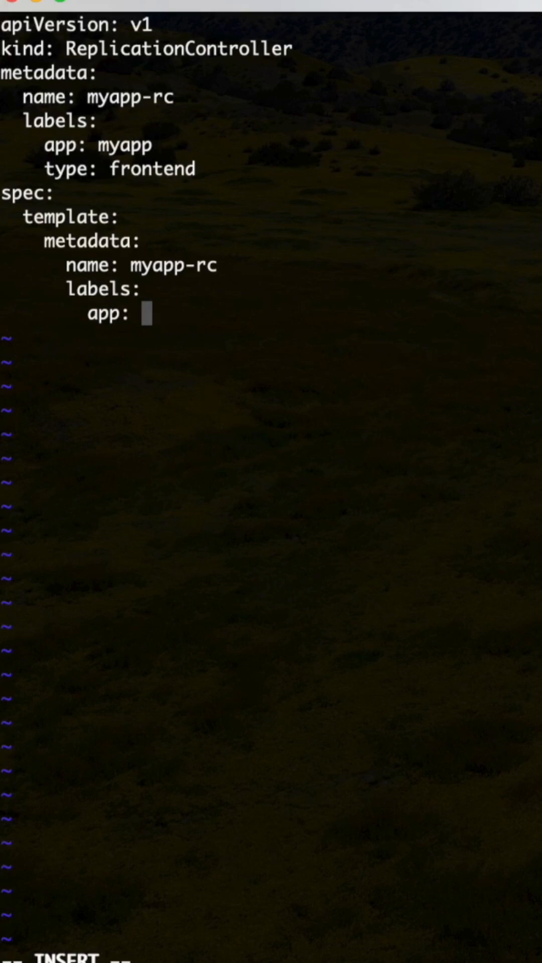
pyautogui.write('myapp')
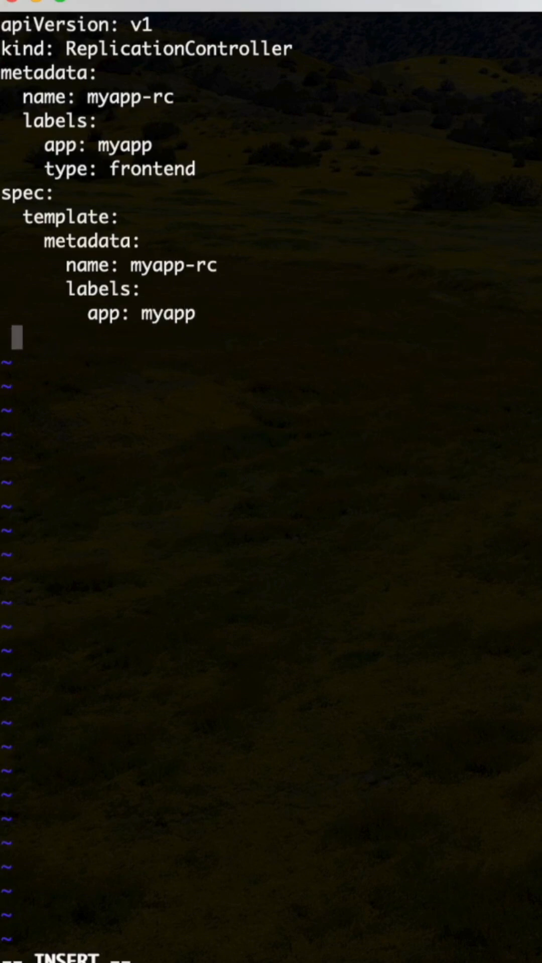
pyautogui.write('ty')
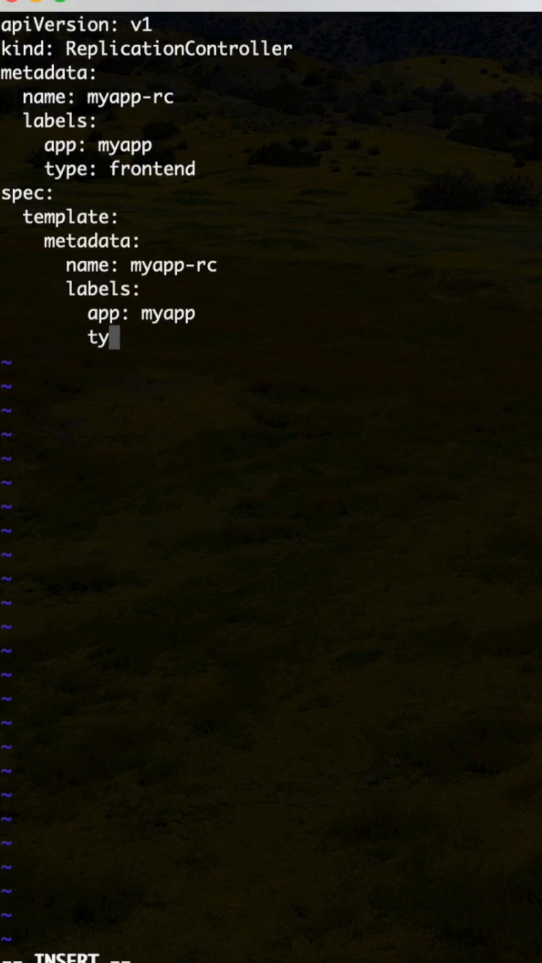
pyautogui.write('pe')
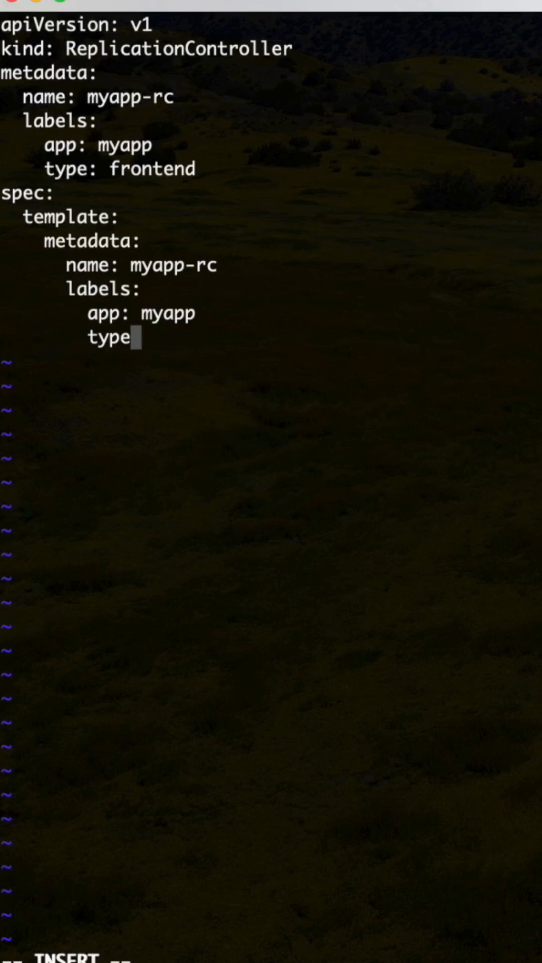
pyautogui.write(': frontend')
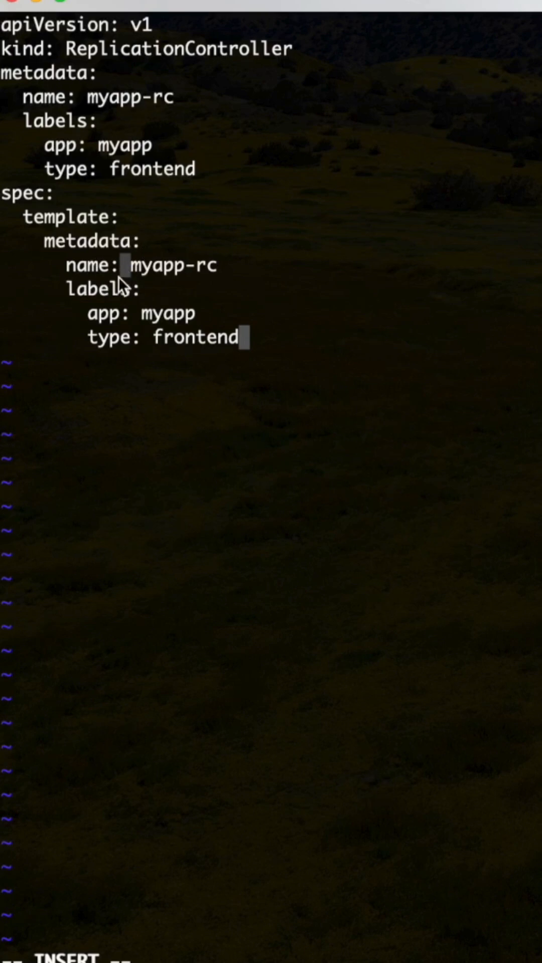
pyautogui.moveTo(154, 339)
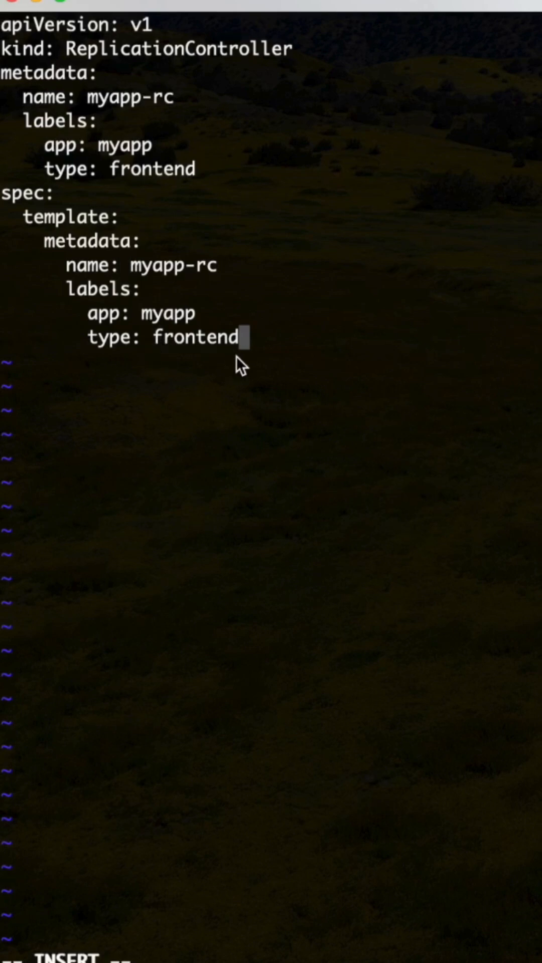
pyautogui.moveTo(264, 353)
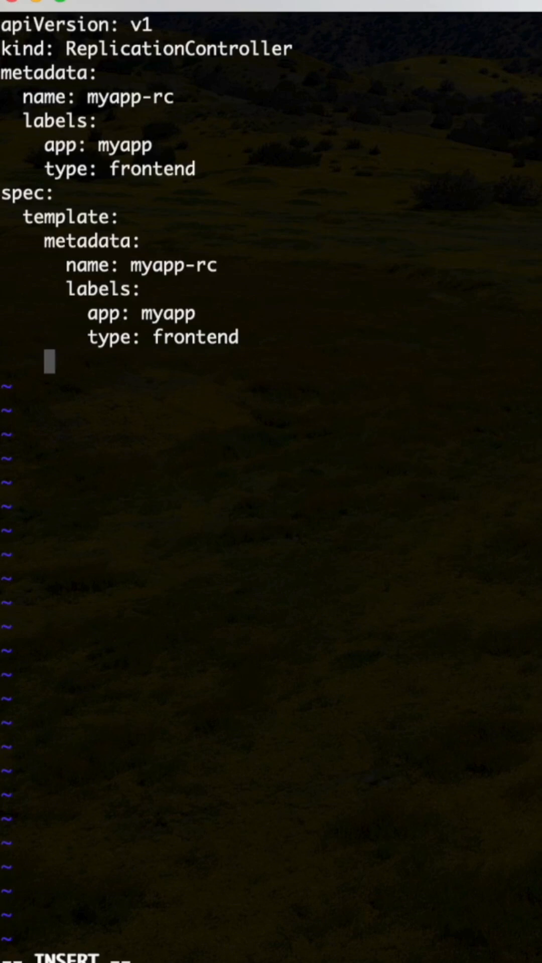
pyautogui.write('spec')
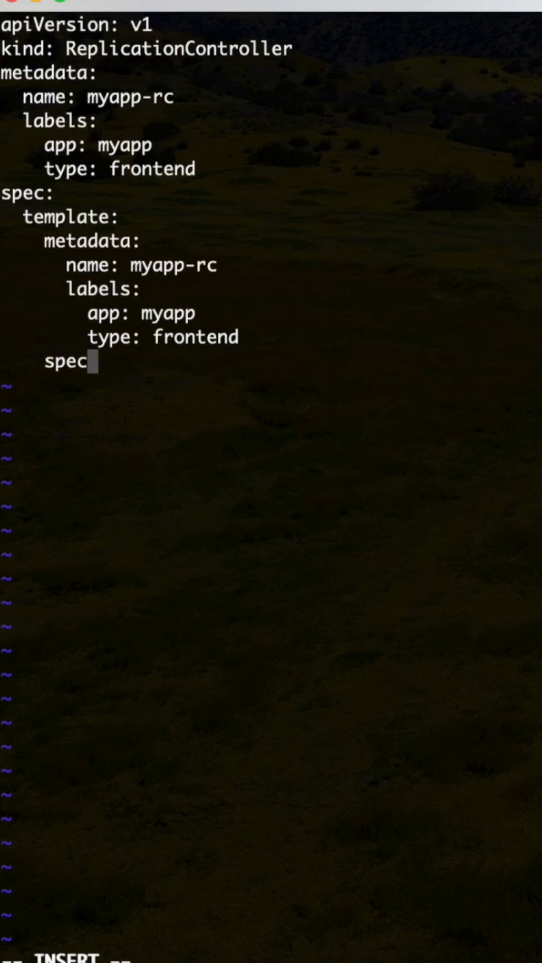